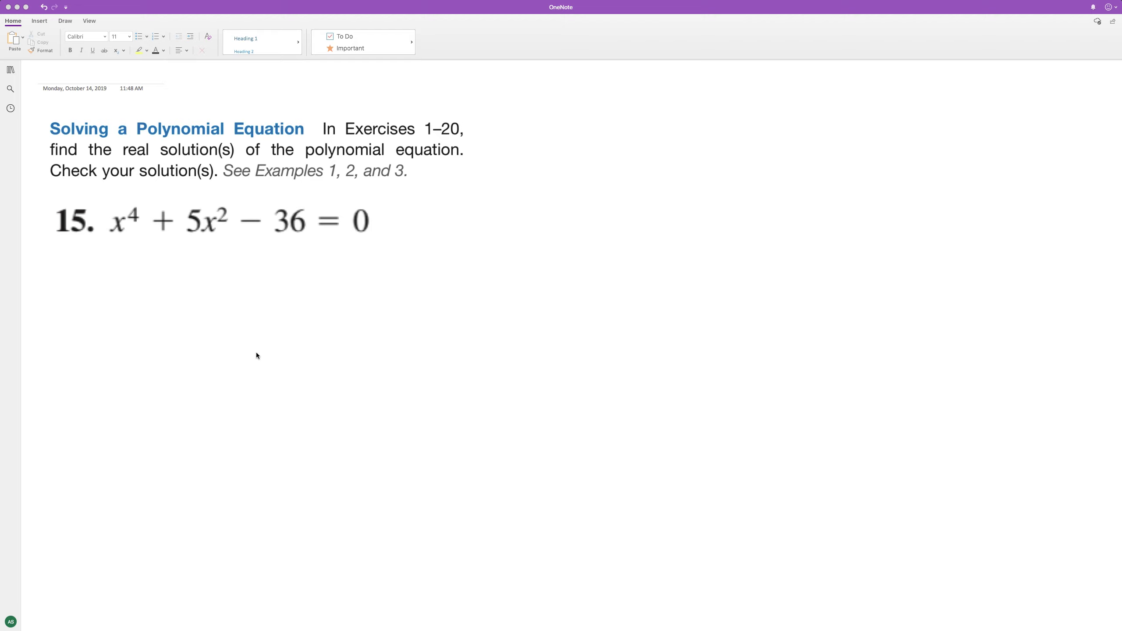
mouse_move(159, 191)
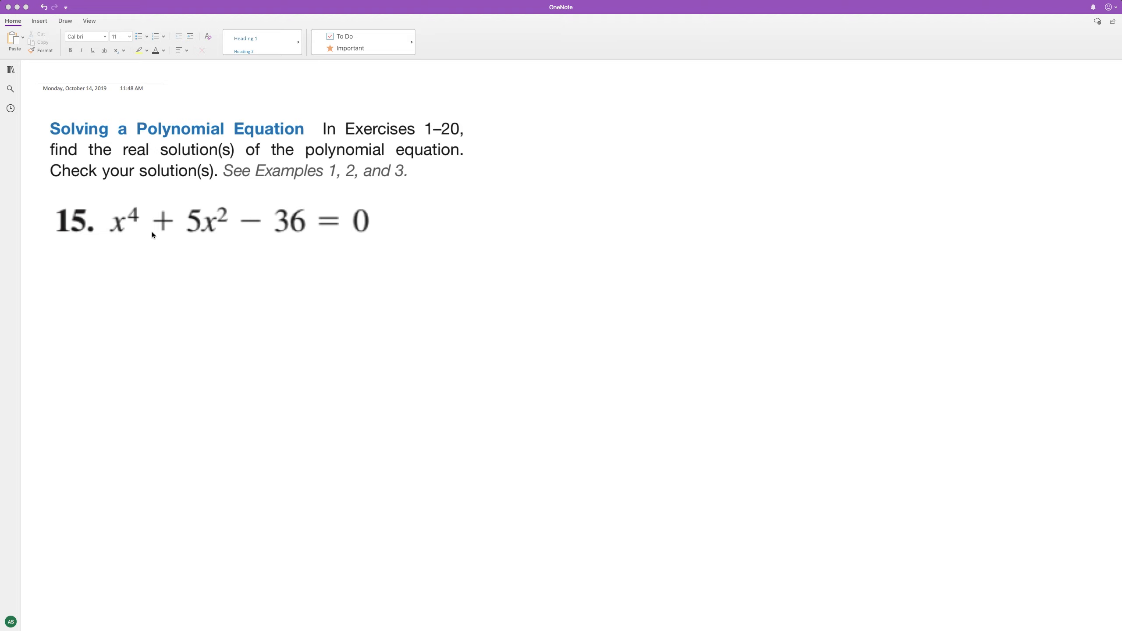
Step: Switch to the black pen and ink (x²+9)(x²−4) beneath x⁴ + 5x² − 36 = 0
left_click(64, 20)
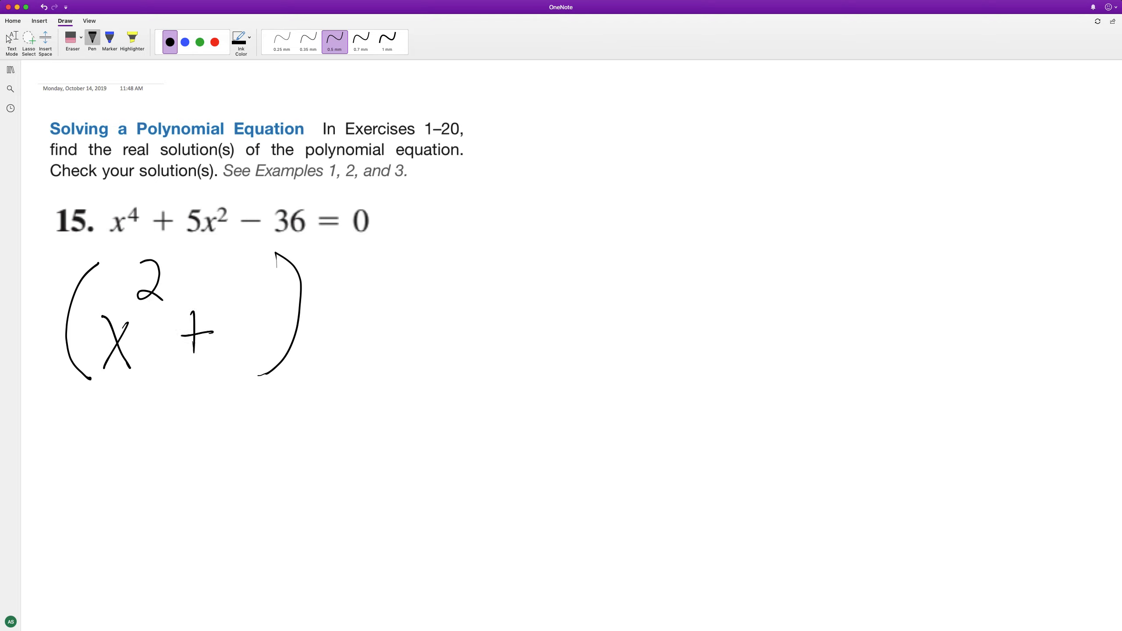
left_click_drag(244, 287, 387, 344)
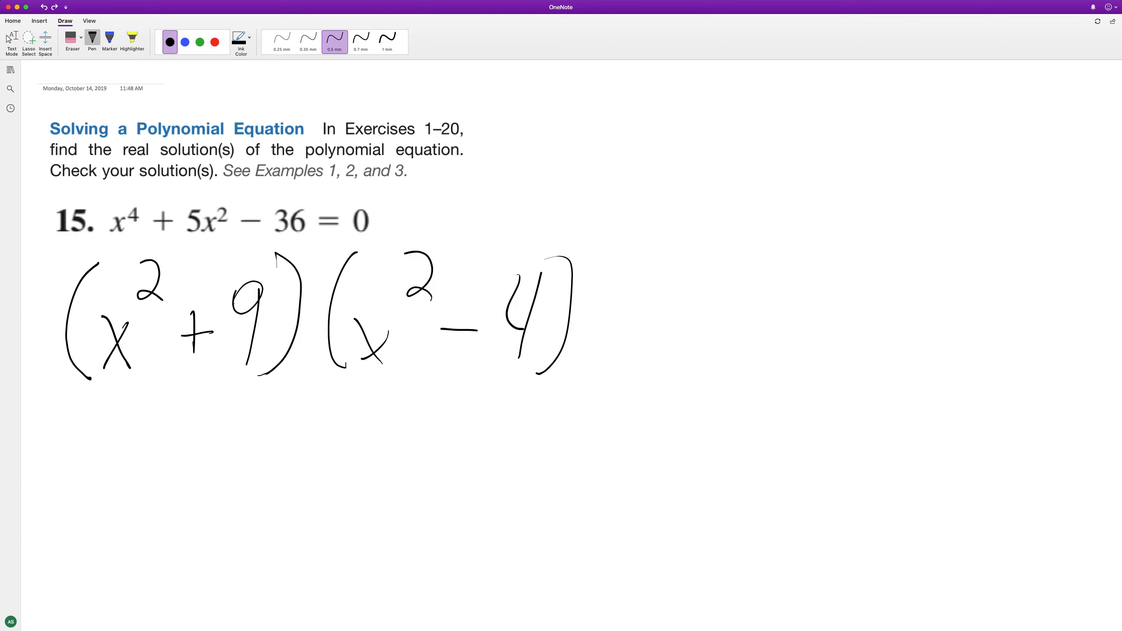
Step: Write the solutions x = −2, 2 under the factoring, then begin (x−2 beside the equation
left_click_drag(129, 458, 344, 529)
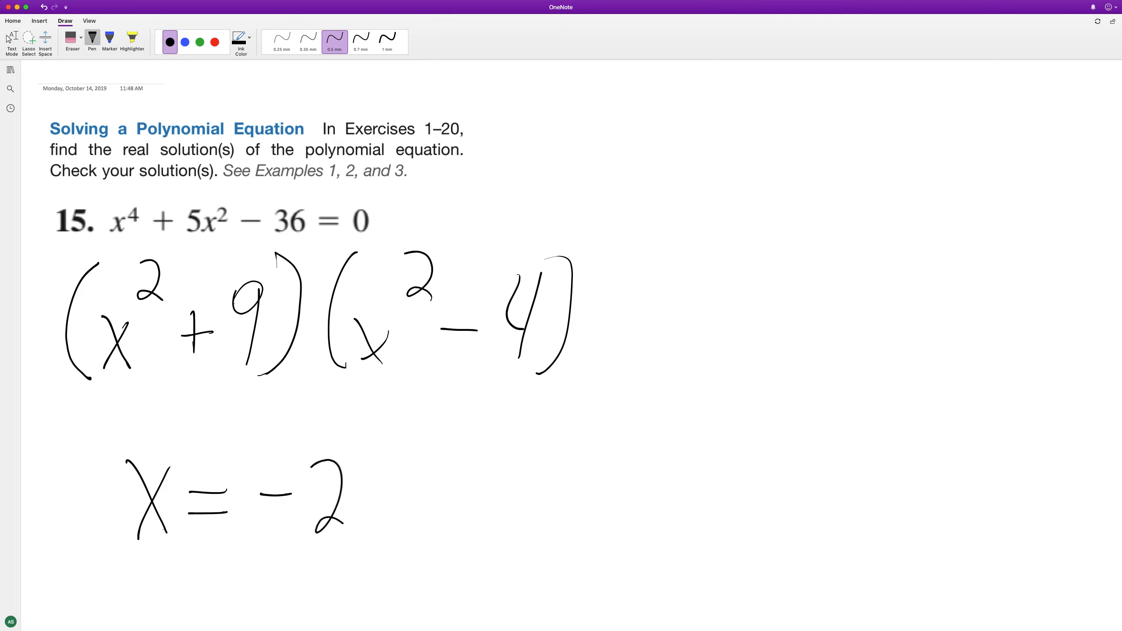
left_click_drag(358, 515, 430, 458)
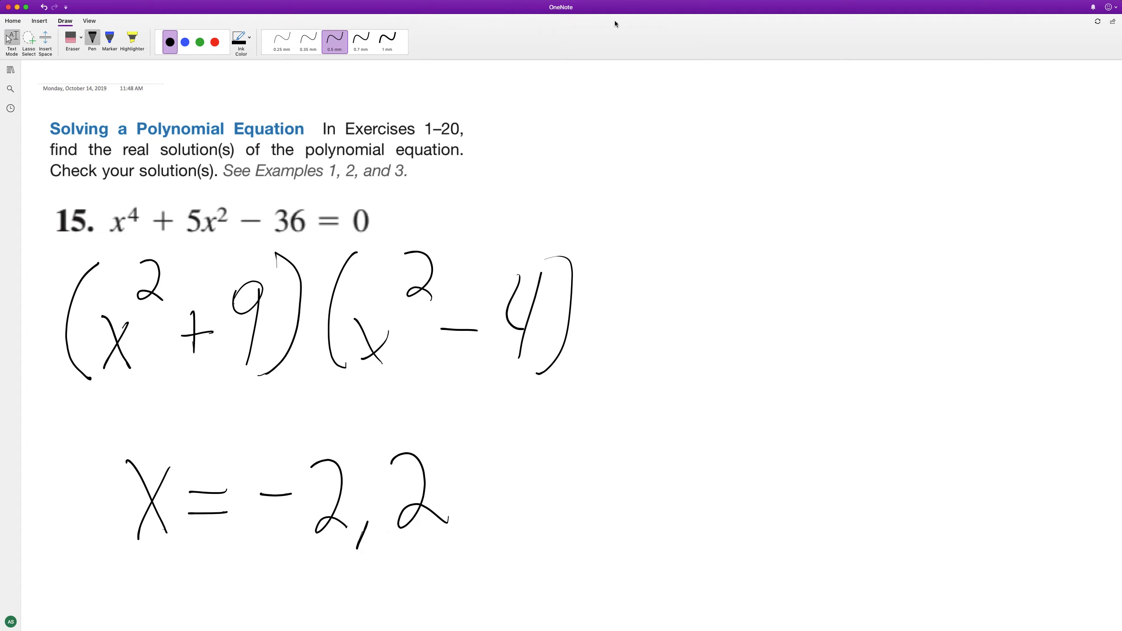
left_click_drag(430, 201, 533, 236)
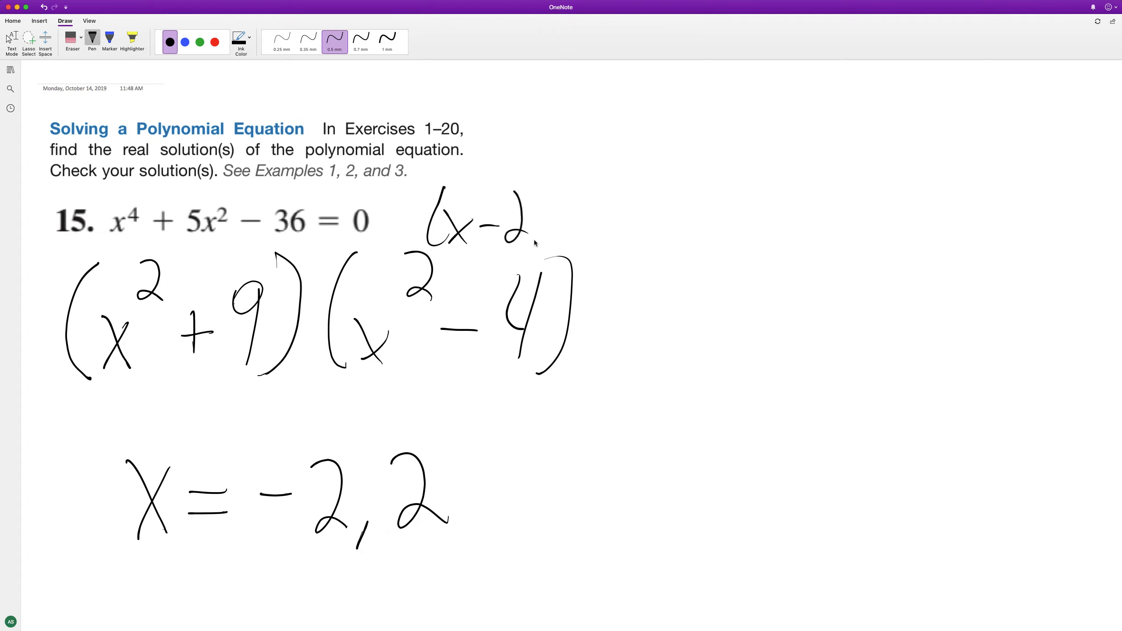